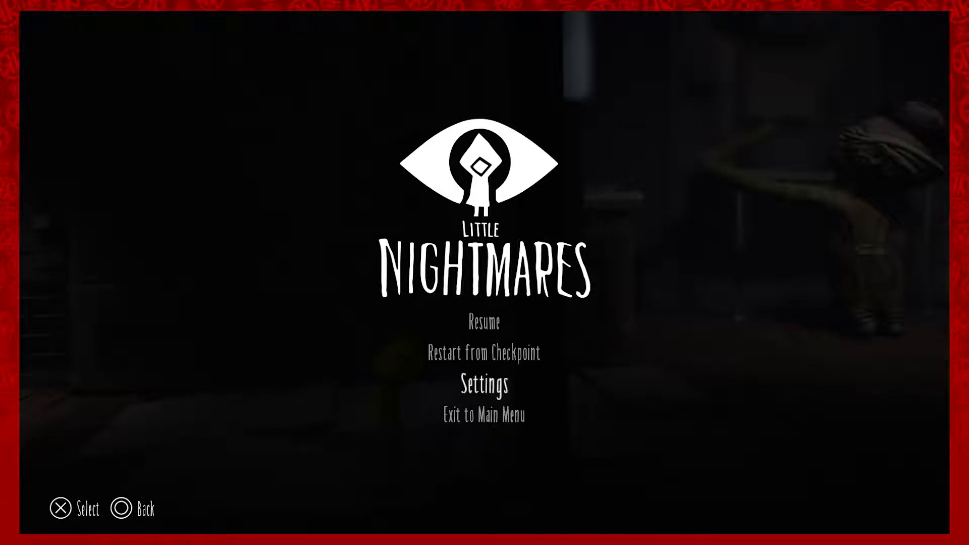
Move the pause menu highlight up from Settings to Resume.
key("Up")
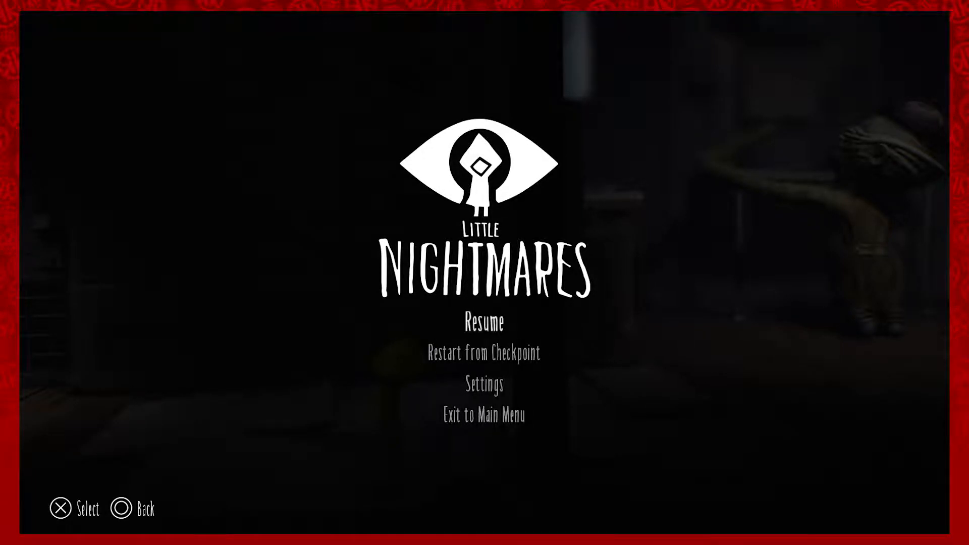